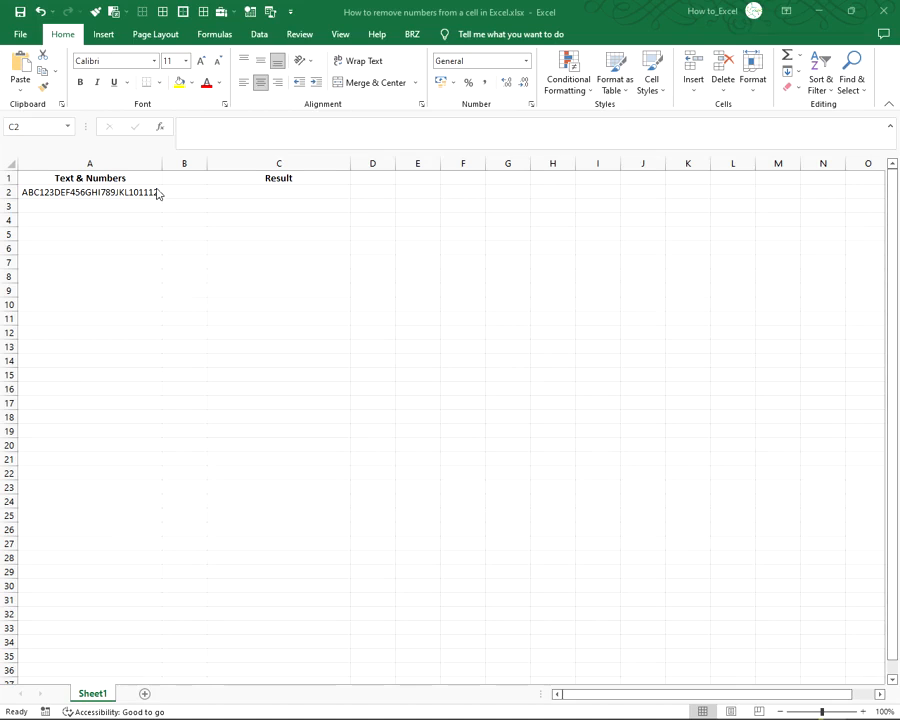
pyautogui.moveTo(170, 194)
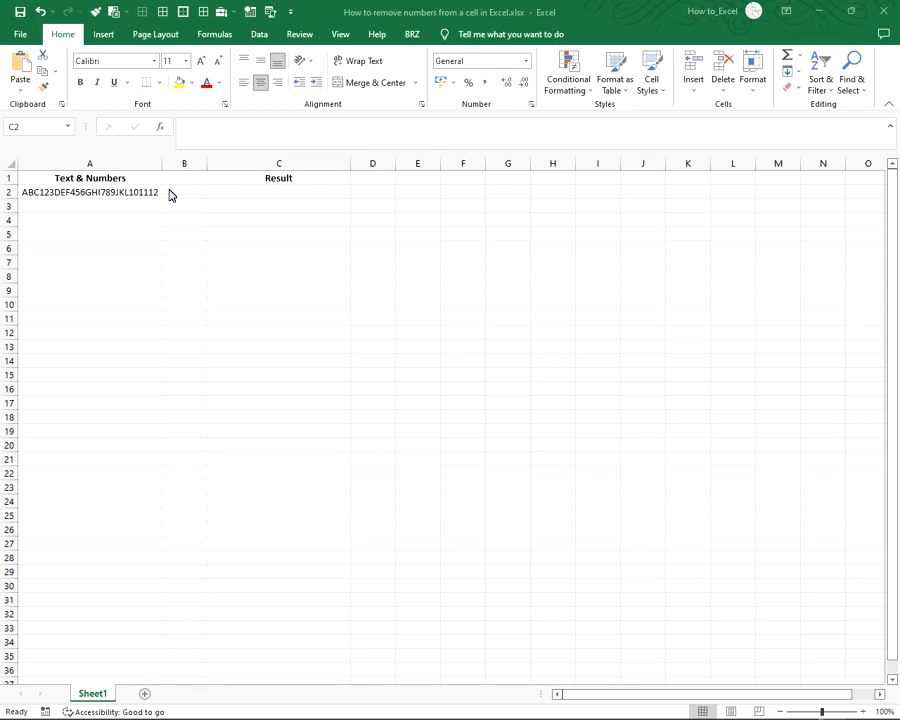
pyautogui.moveTo(276, 200)
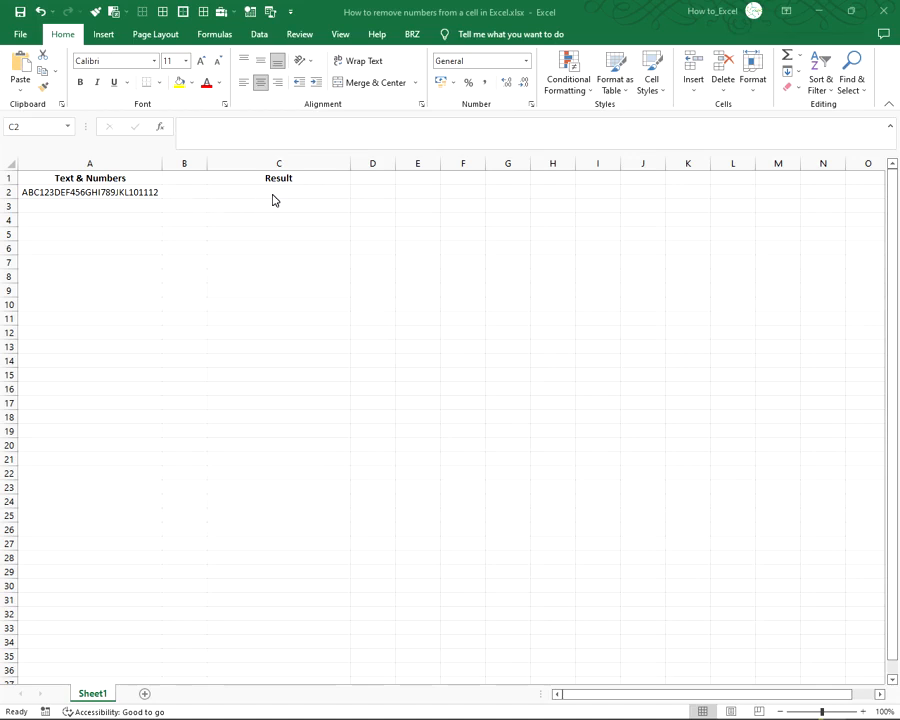
# - Enter =SUBSTITUTE(A2,0,"") in C2 so the A2 text appears without zeros
pyautogui.click(278, 192)
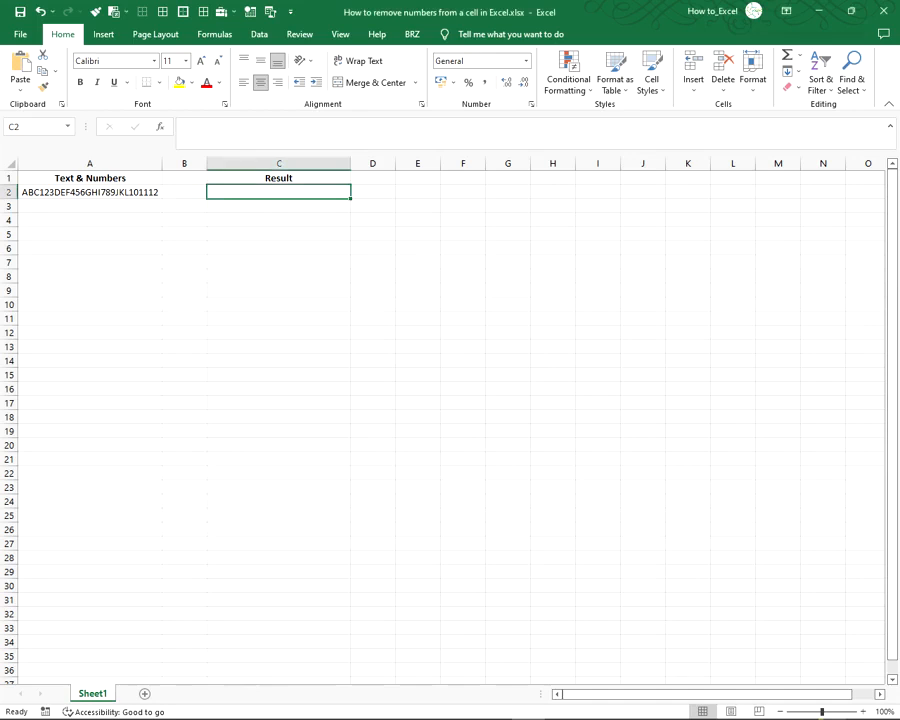
pyautogui.write('=SUBSTITUTE(')
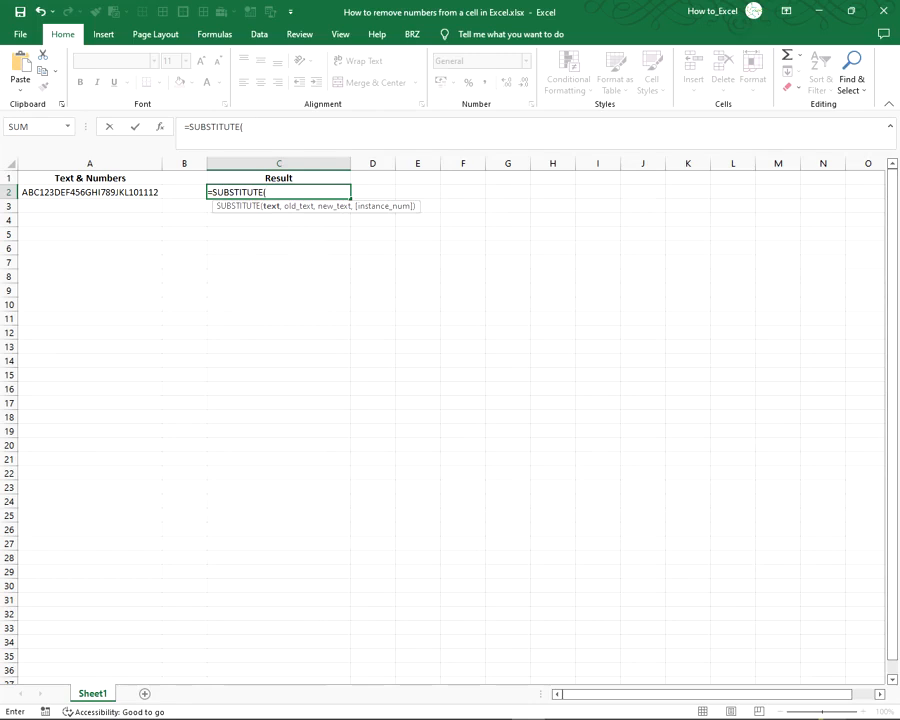
pyautogui.click(88, 192)
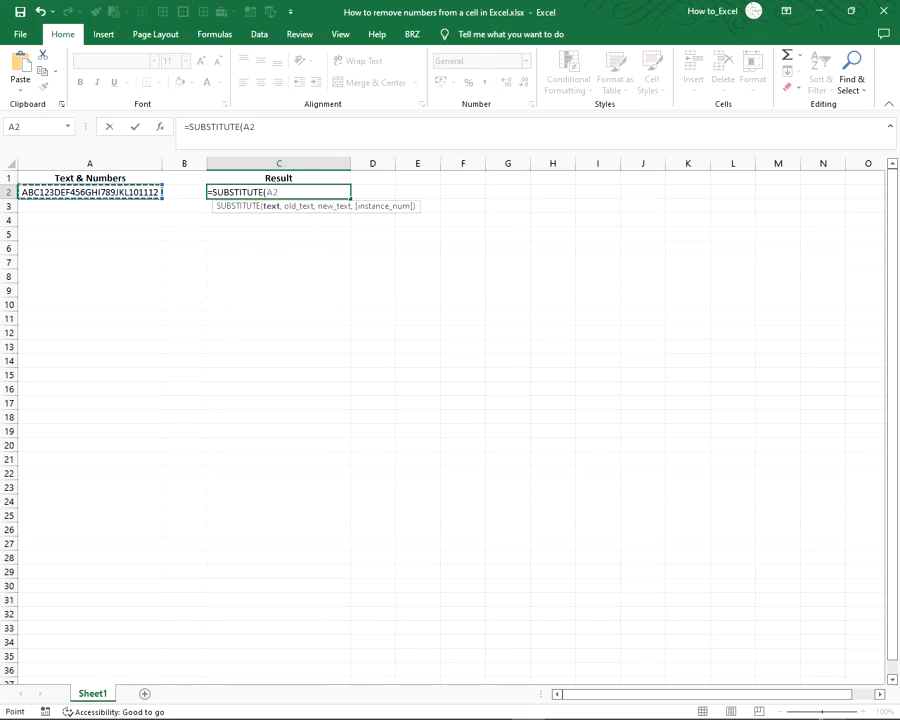
pyautogui.write(',')
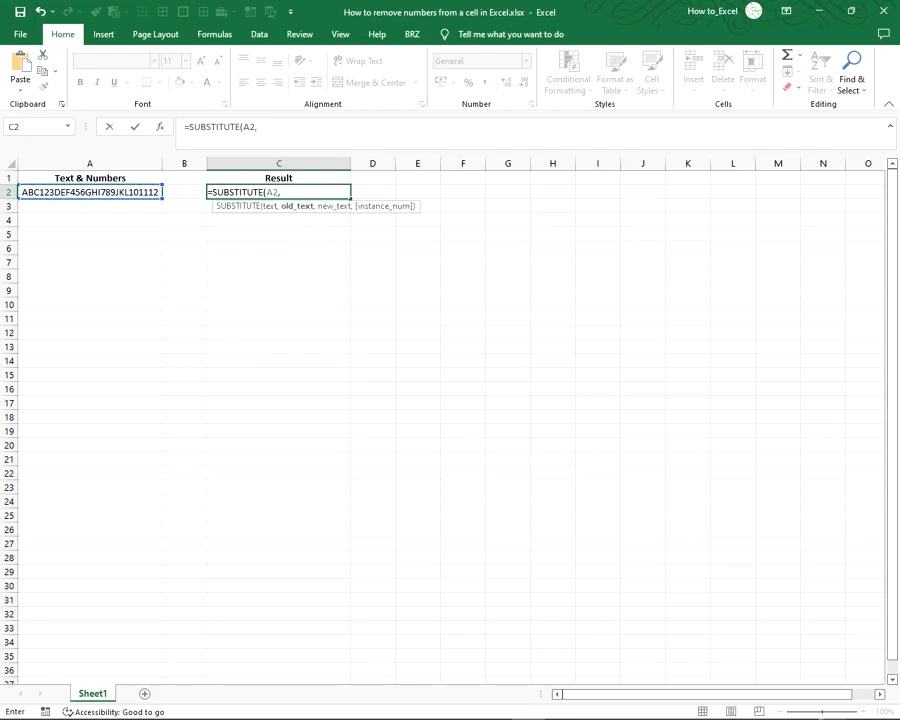
pyautogui.write('0')
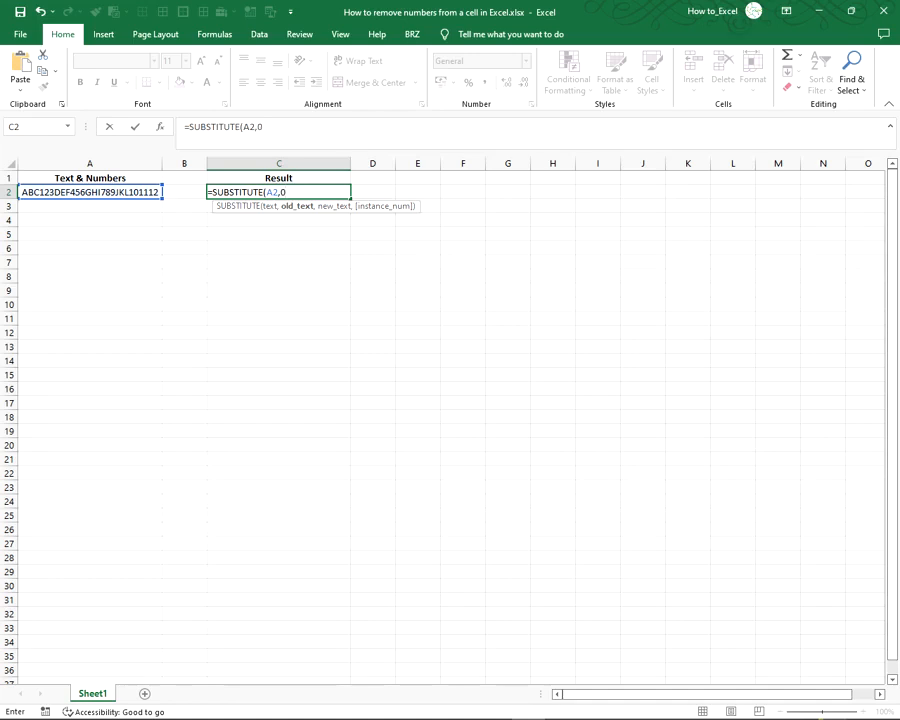
pyautogui.write(',')
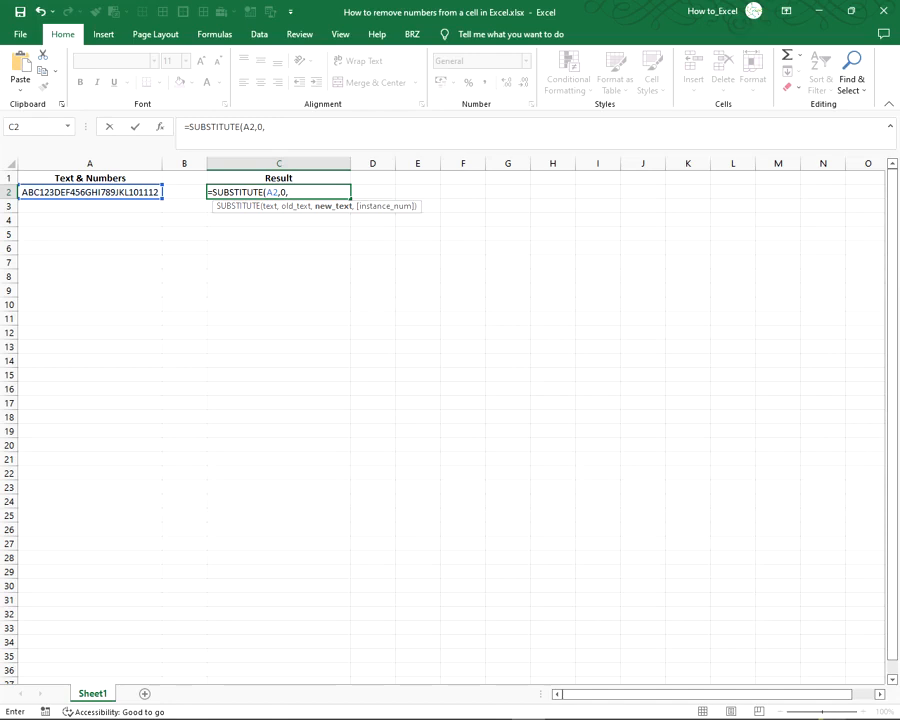
pyautogui.write('"")')
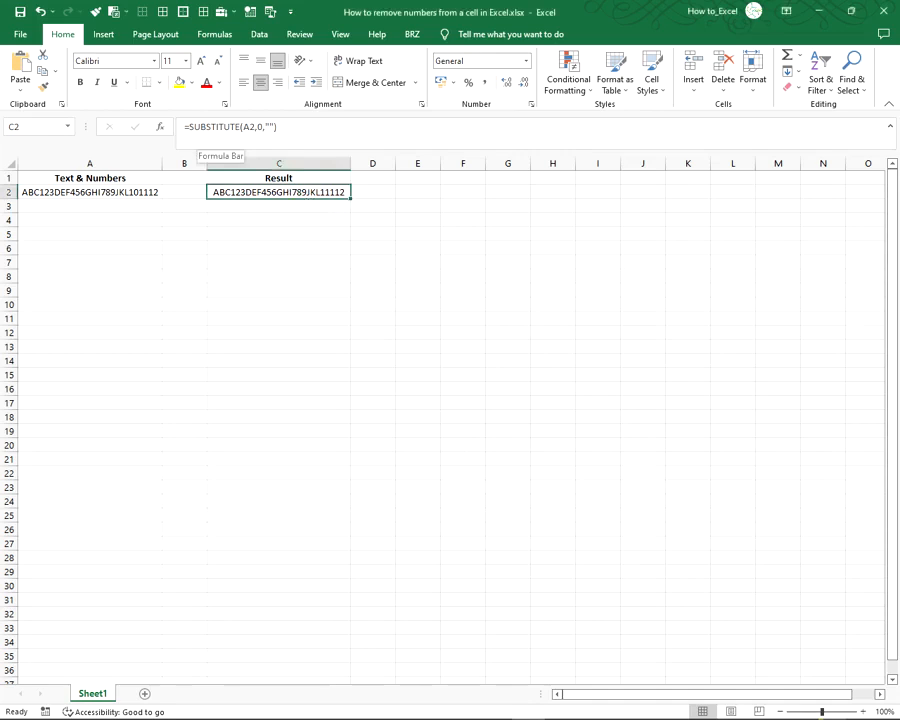
# - Nest a second SUBSTITUTE(…,1,"") around the C2 formula to also strip every 1
pyautogui.doubleClick(278, 192)
pyautogui.write('SUBSTITUTE(')
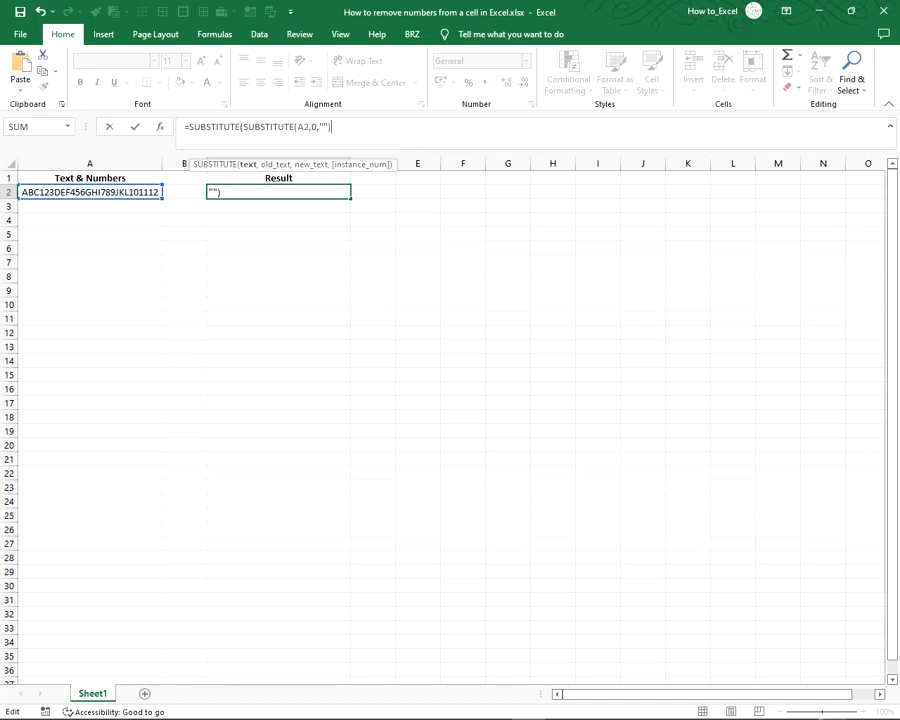
pyautogui.write(',')
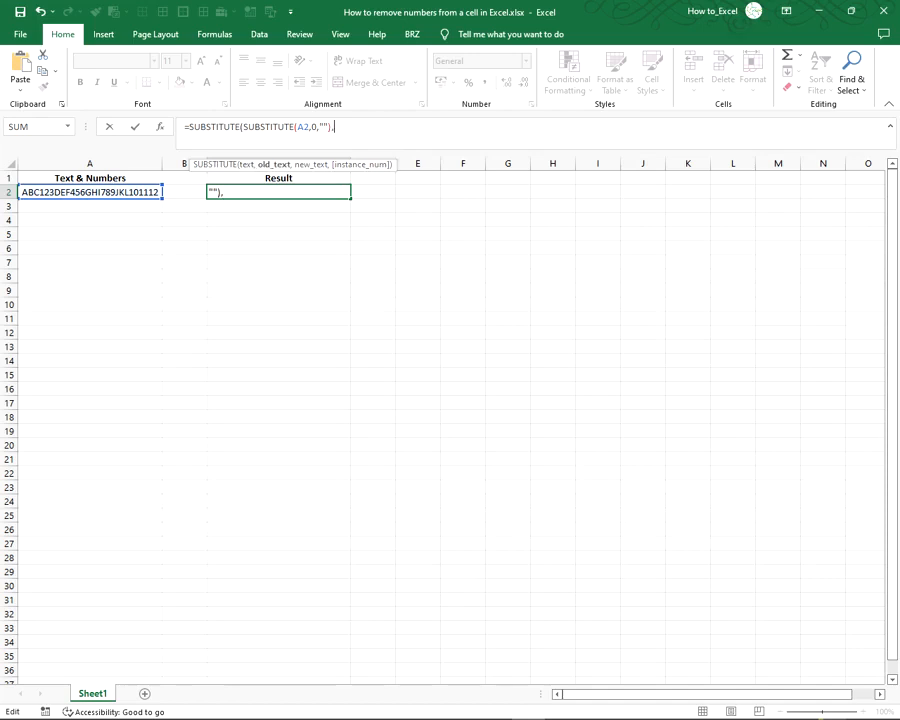
pyautogui.write('1,')
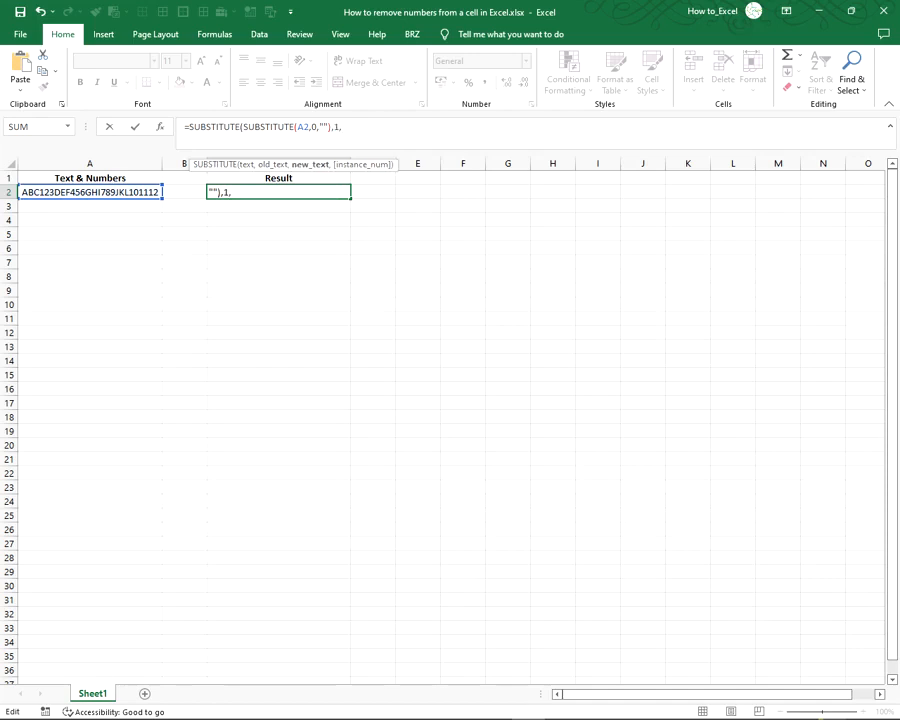
pyautogui.write('"")')
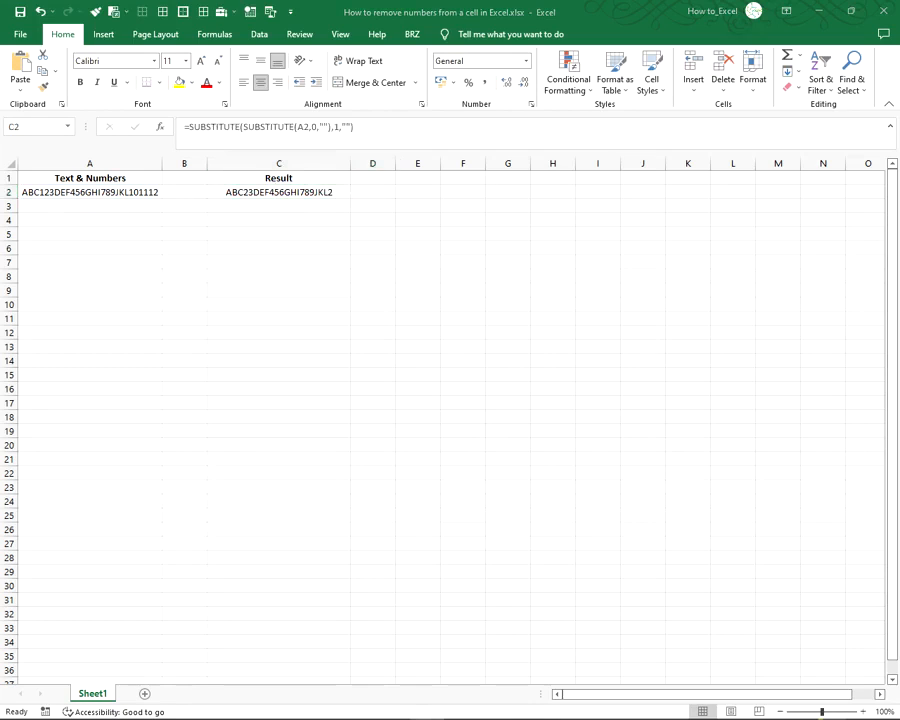
# - Commit the fully nested SUBSTITUTE chain for digits 2–9, leaving ABCDEFGHIJKL in C2
pyautogui.doubleClick(278, 192)
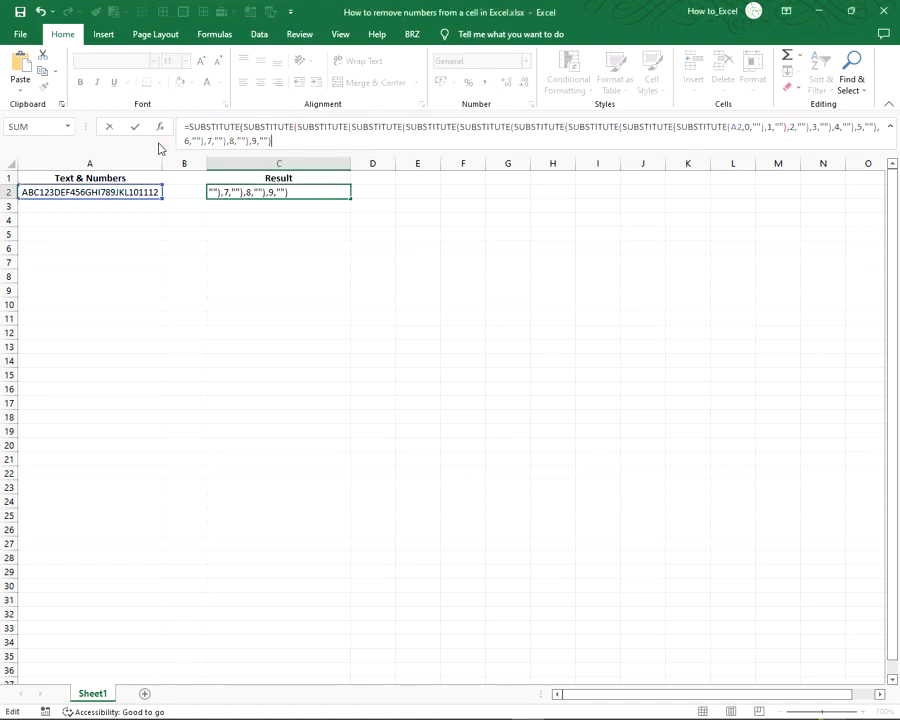
pyautogui.press('Enter')
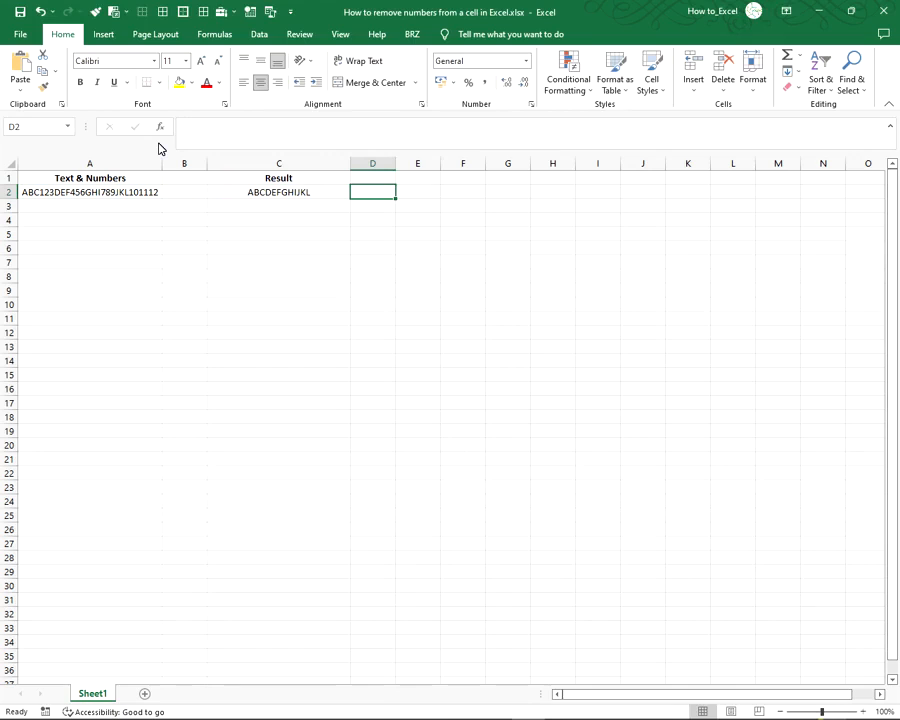